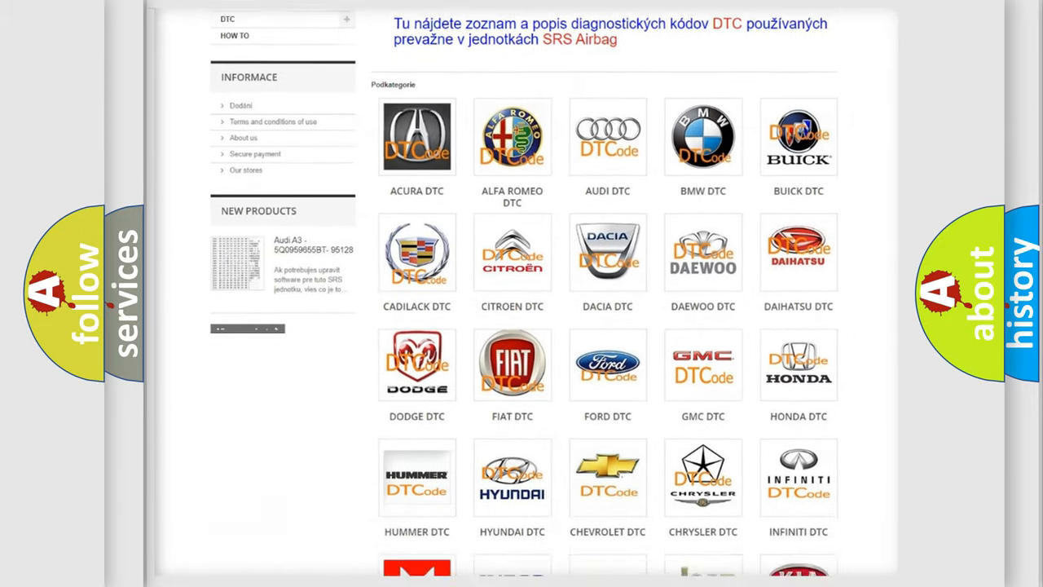
Advance the P0723 slide to show the definition text starting "SRSCM. BPT deploys.."
scroll("down", 3)
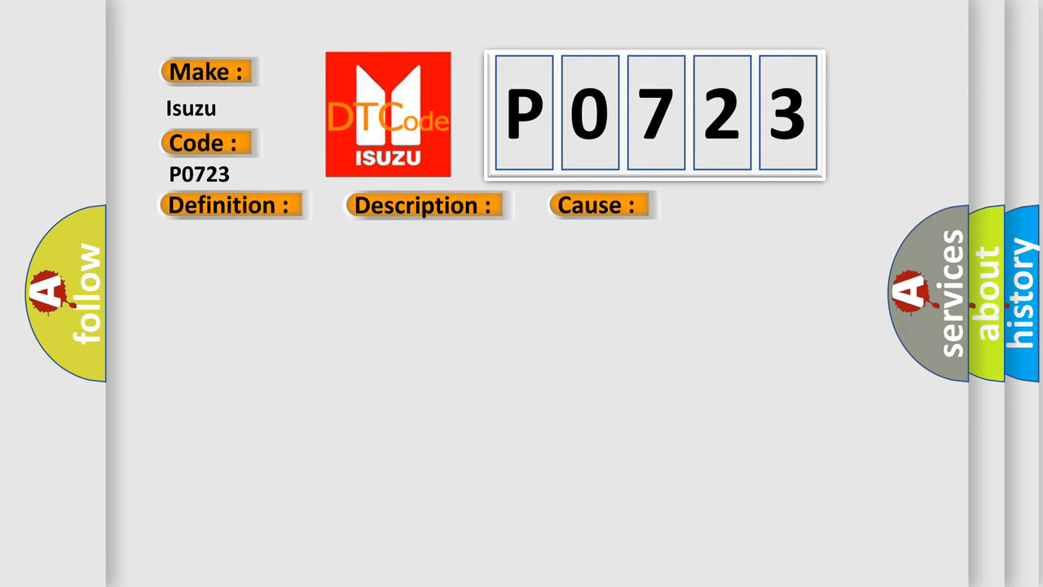
left_click(230, 204)
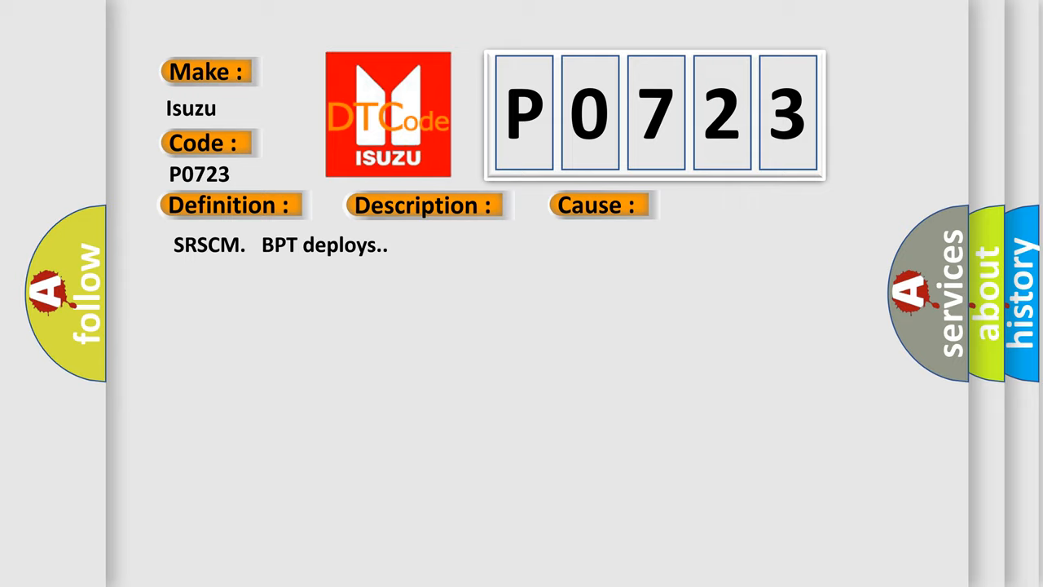